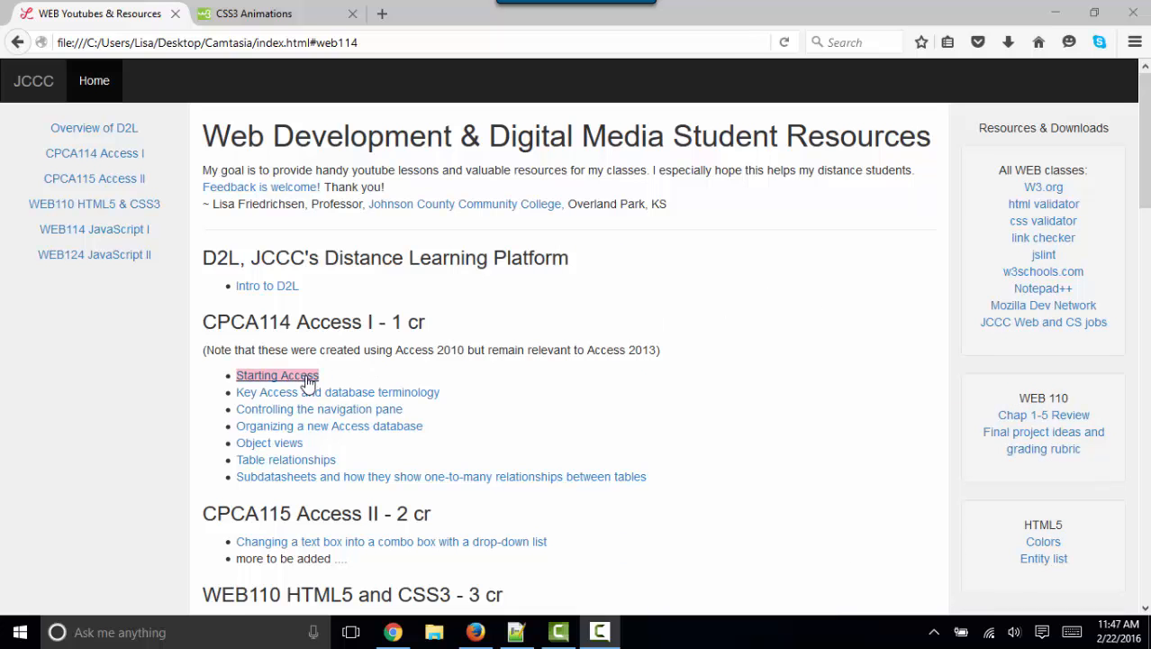
pyautogui.moveTo(319, 409)
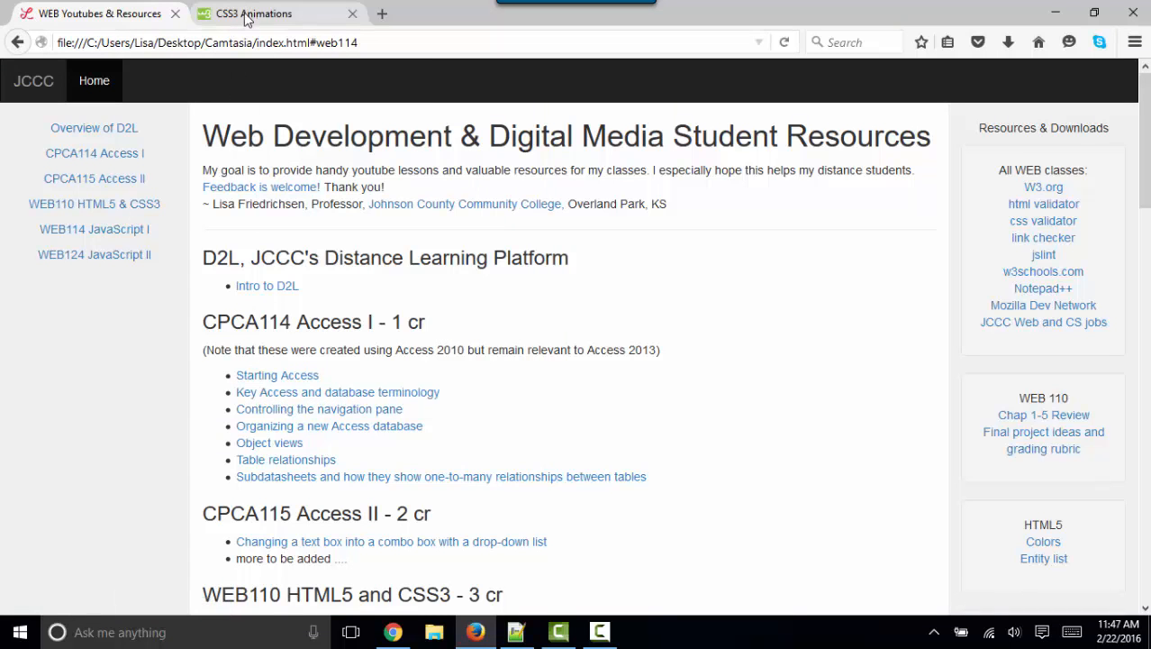
# Skim down the CSS3 Animations tutorial page
pyautogui.click(252, 14)
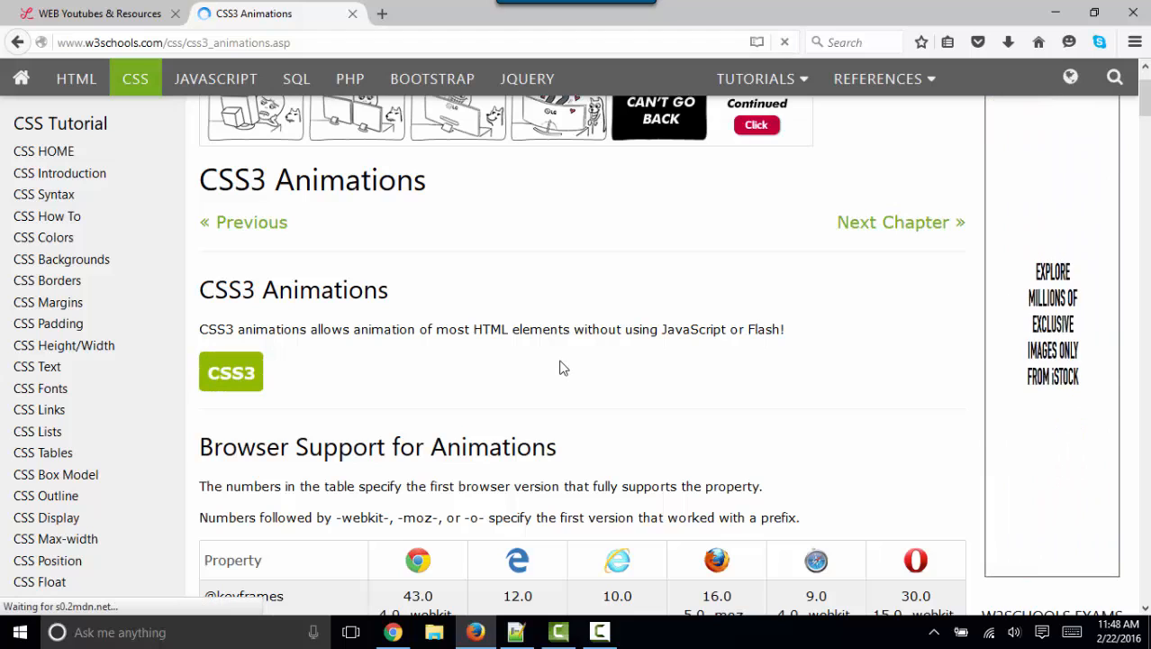
pyautogui.scroll(-3)
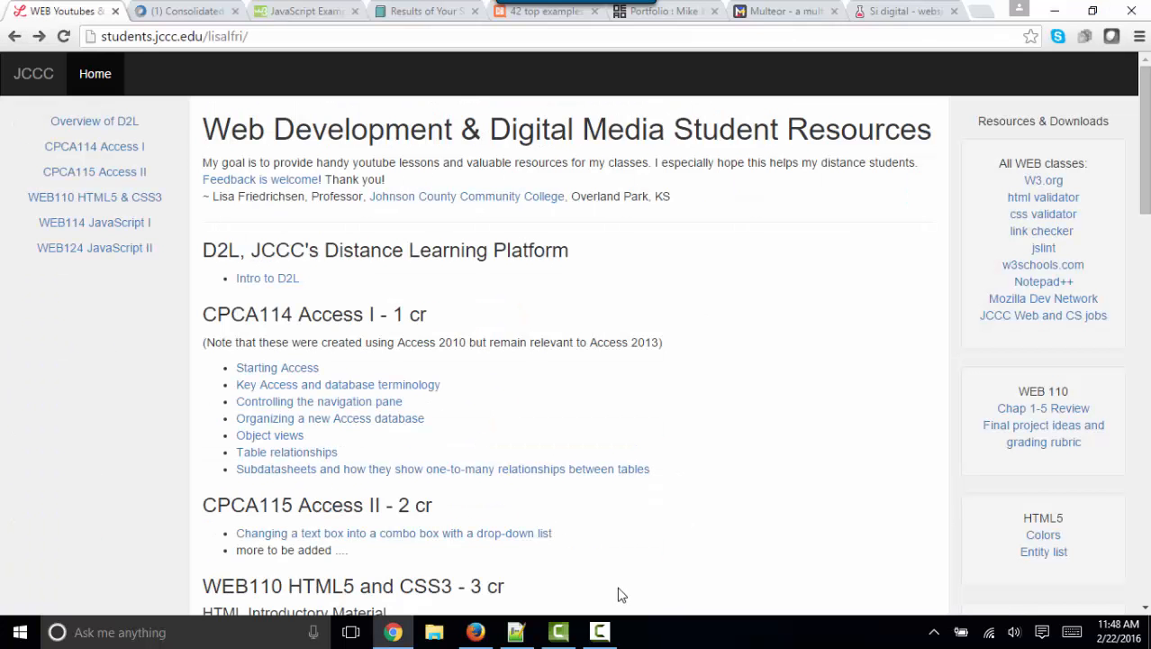
pyautogui.moveTo(665, 555)
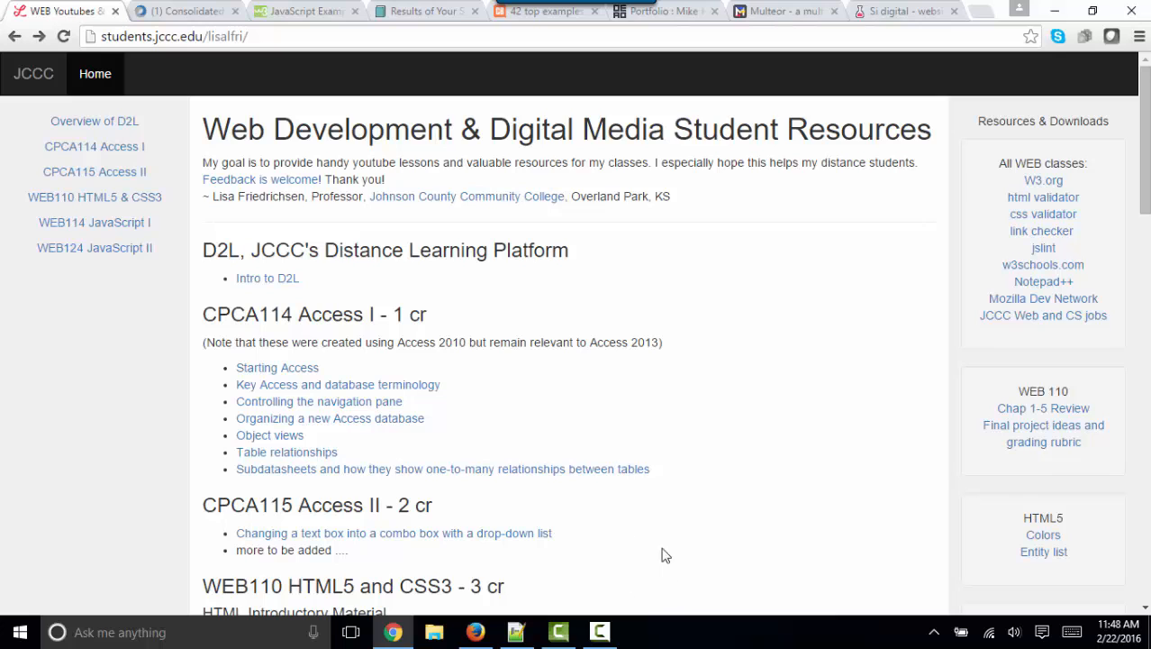
# Run the 'JavaScript can change HTML content' Tryit demo so the paragraph reads Hello JavaScript!
pyautogui.click(306, 11)
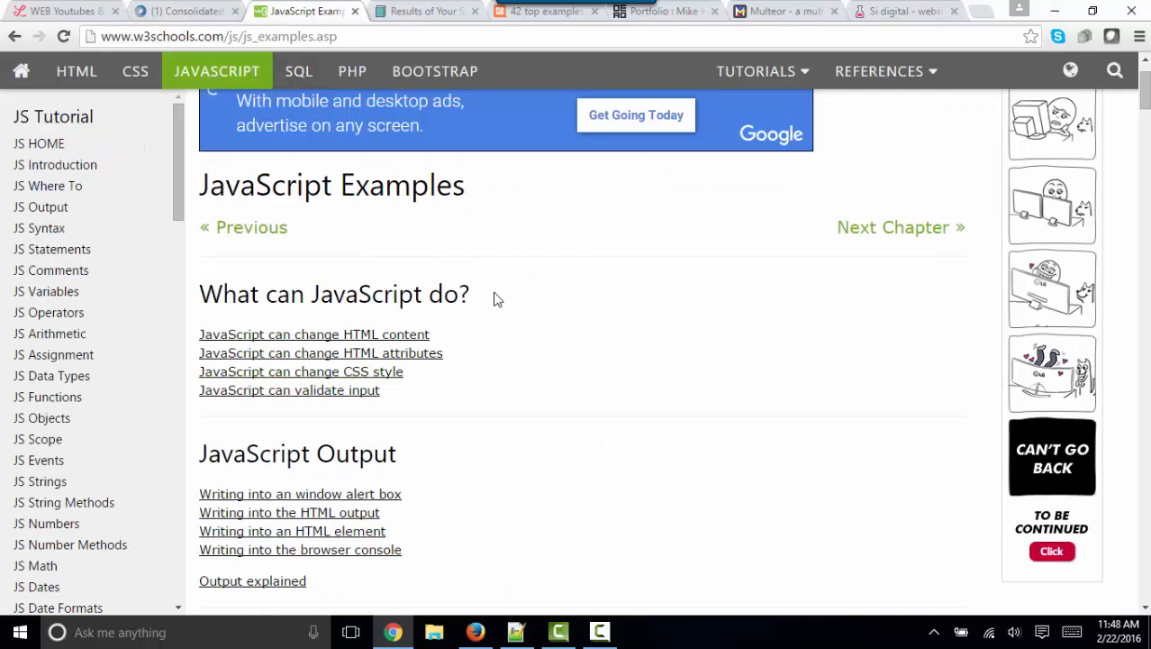
pyautogui.moveTo(418, 411)
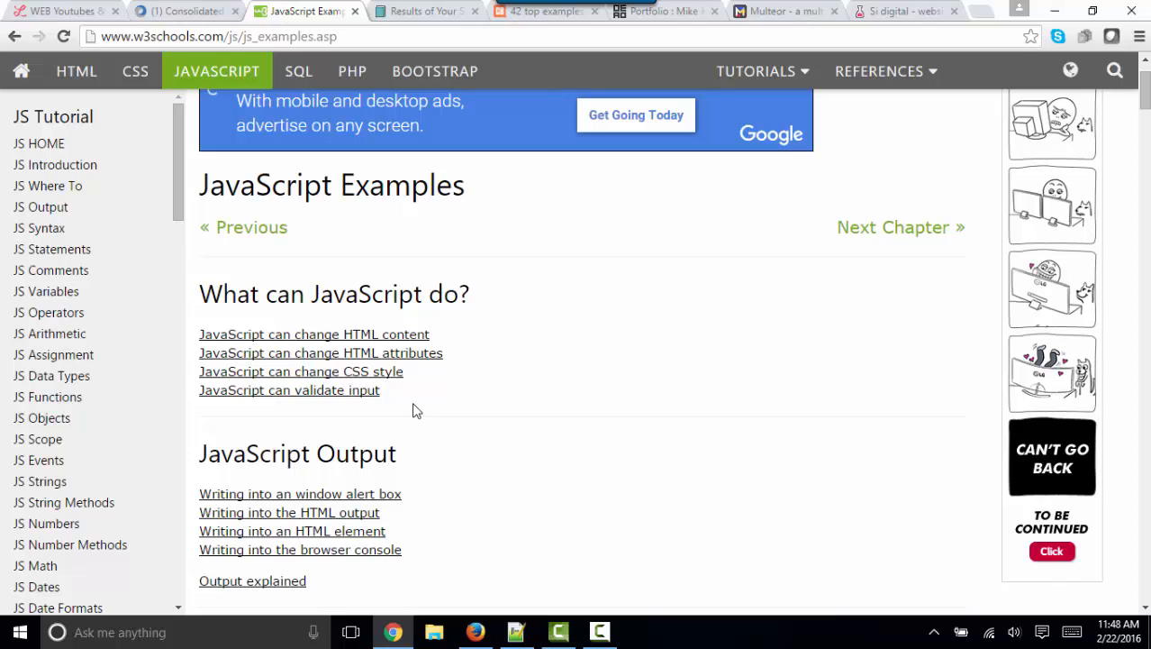
pyautogui.moveTo(310, 333)
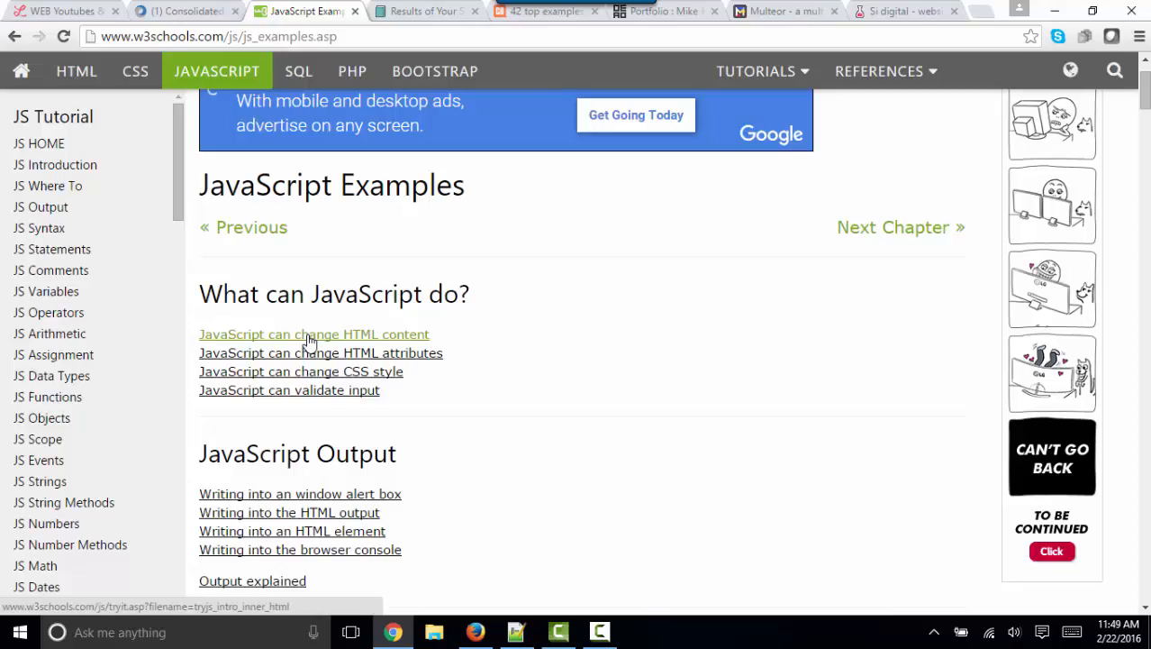
pyautogui.click(313, 333)
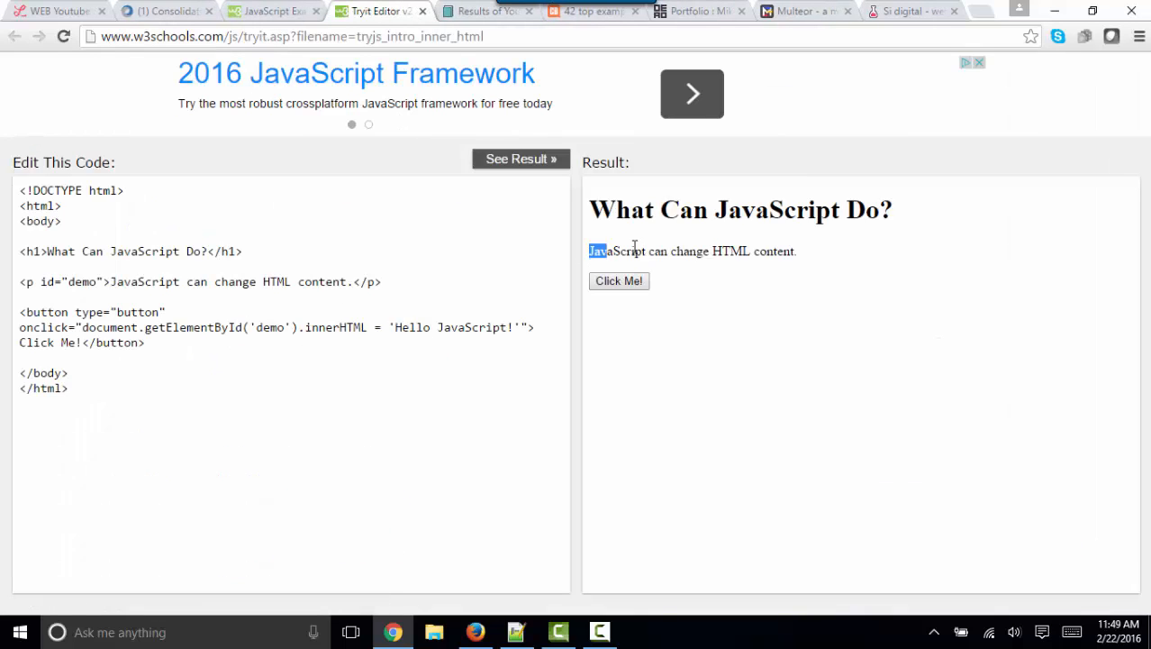
pyautogui.moveTo(590, 250); pyautogui.dragTo(796, 251)
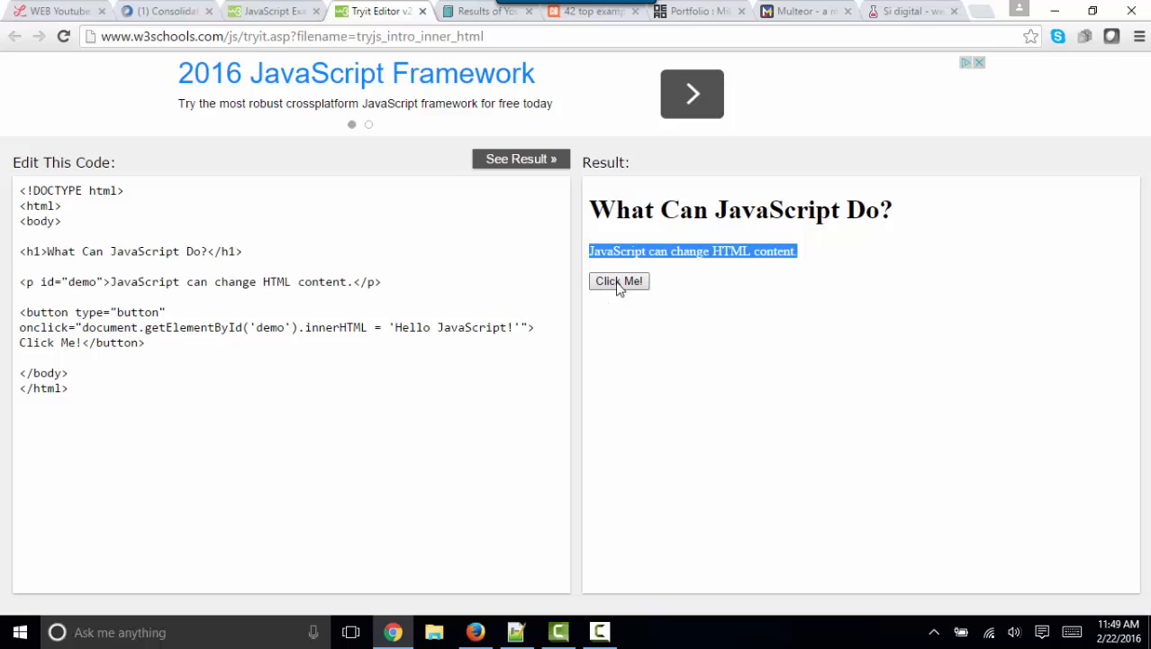
pyautogui.click(620, 281)
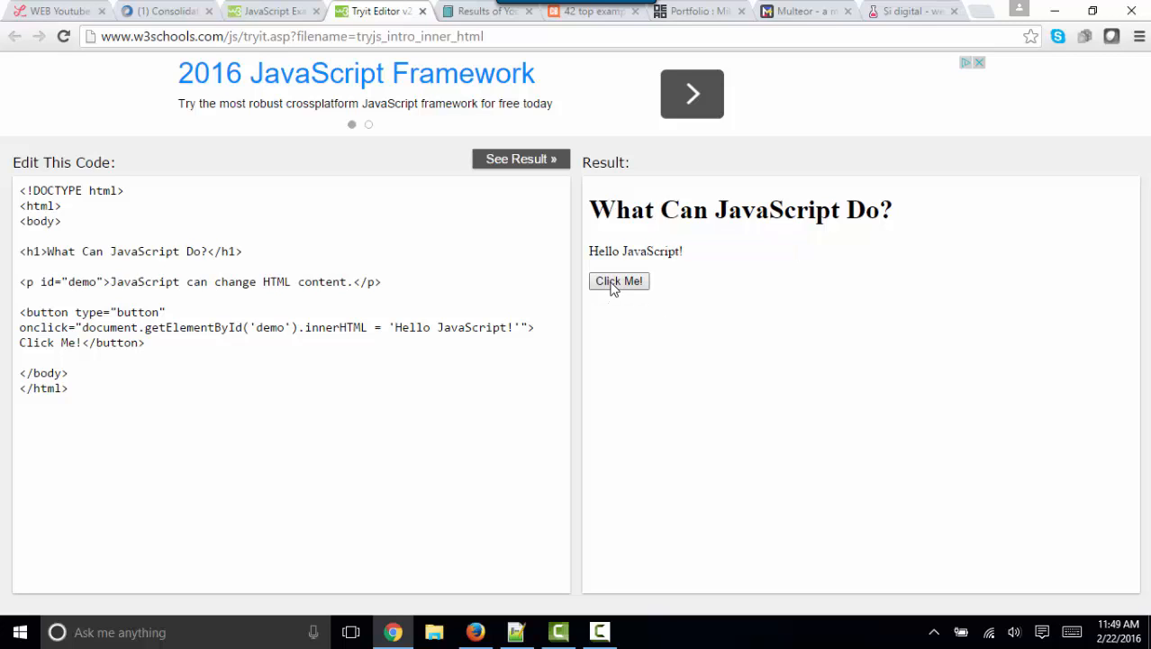
pyautogui.click(620, 281)
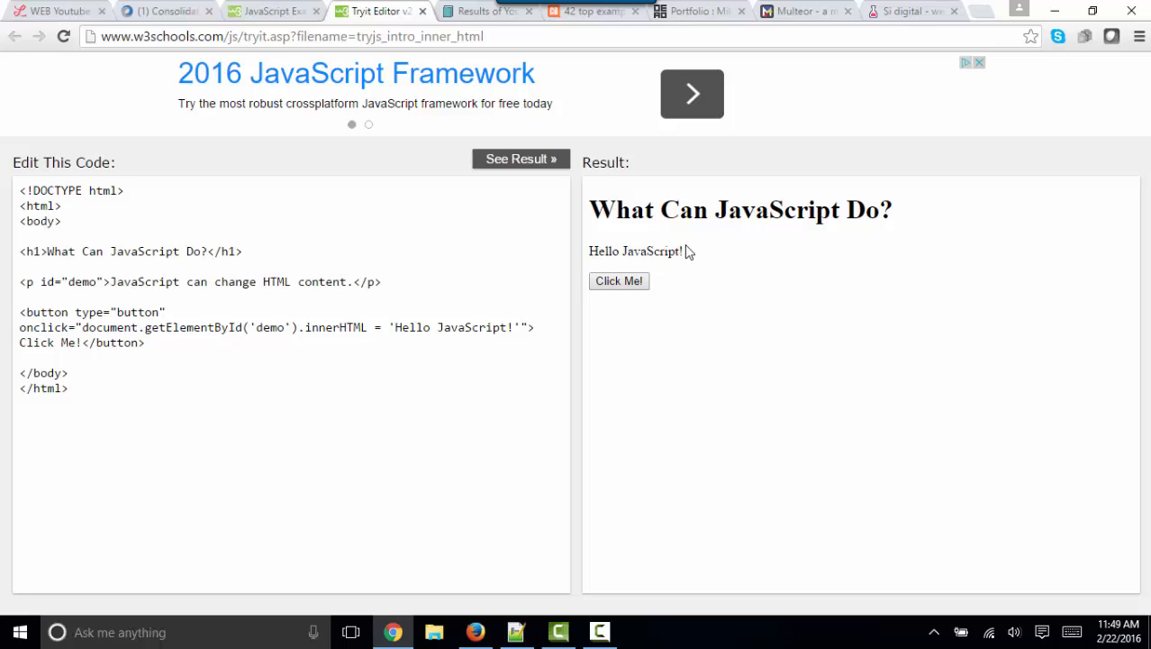
# Toggle the light bulb image in the Tryit demo and return to the JavaScript Examples list
pyautogui.click(270, 11)
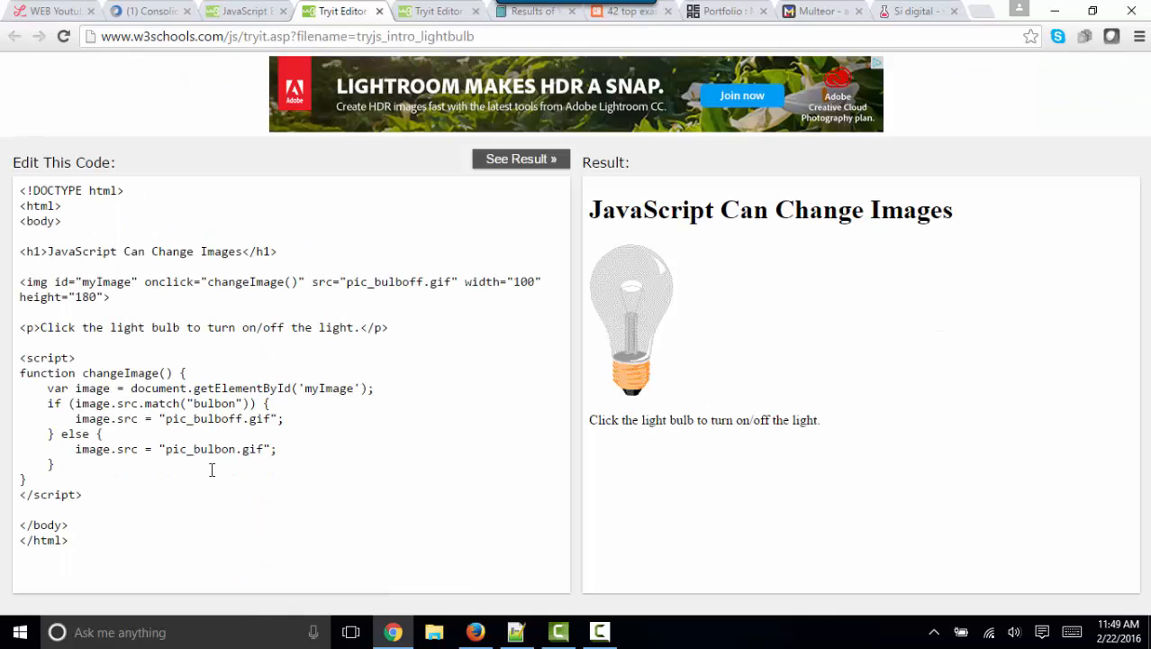
pyautogui.moveTo(645, 333)
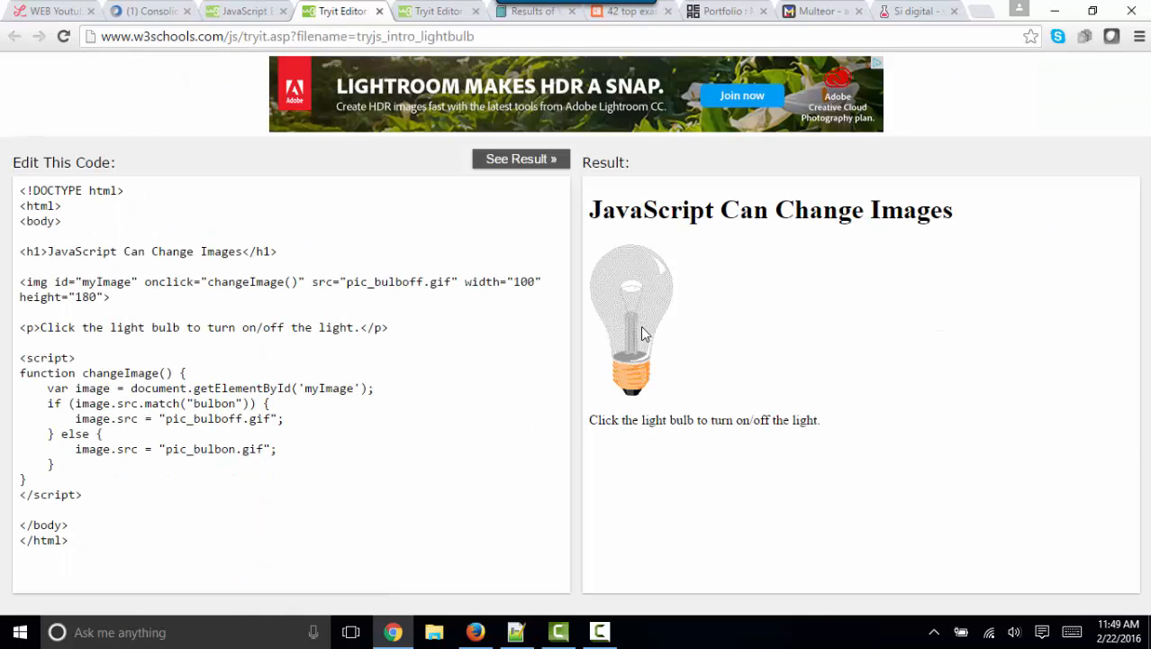
pyautogui.moveTo(640, 310)
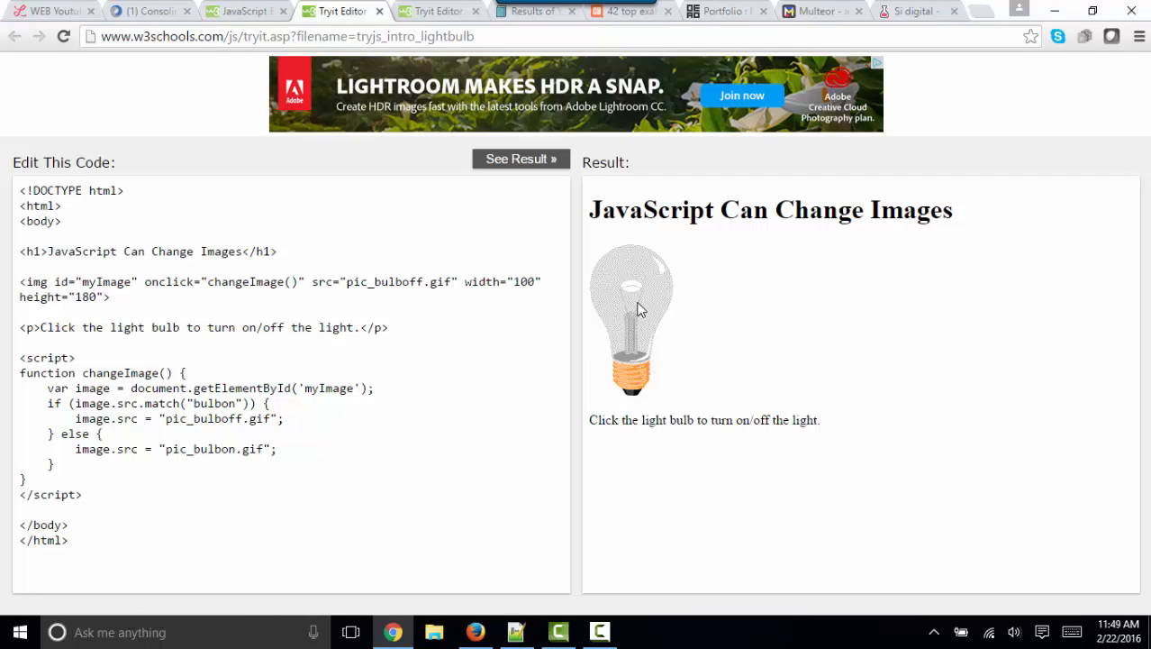
pyautogui.click(630, 310)
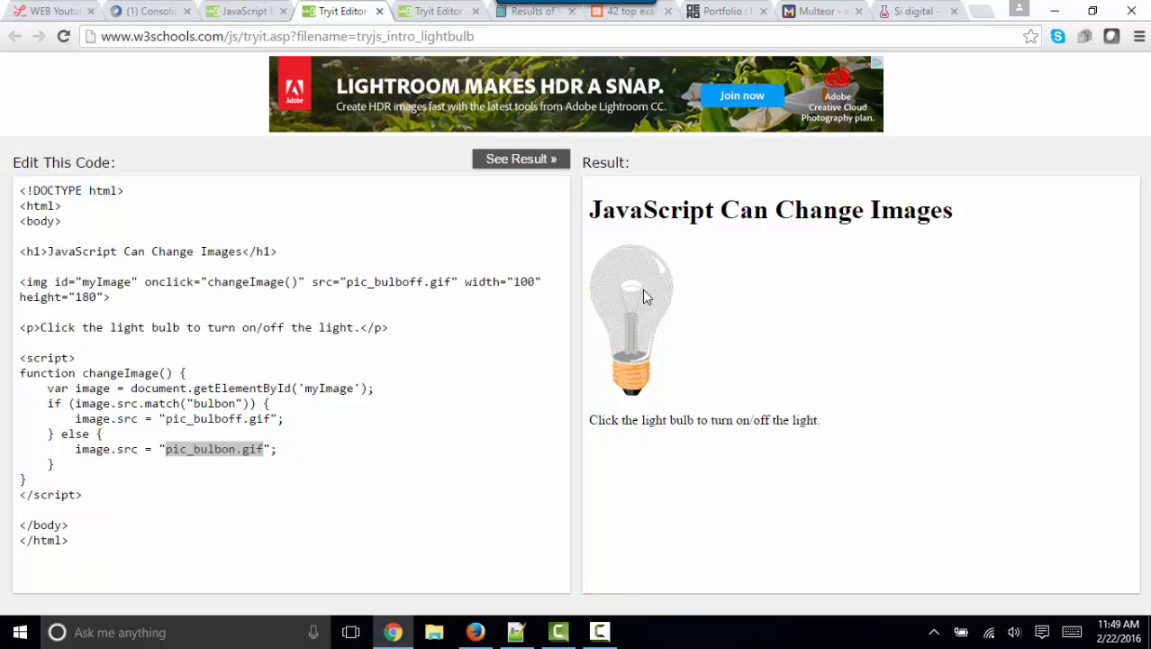
pyautogui.click(631, 306)
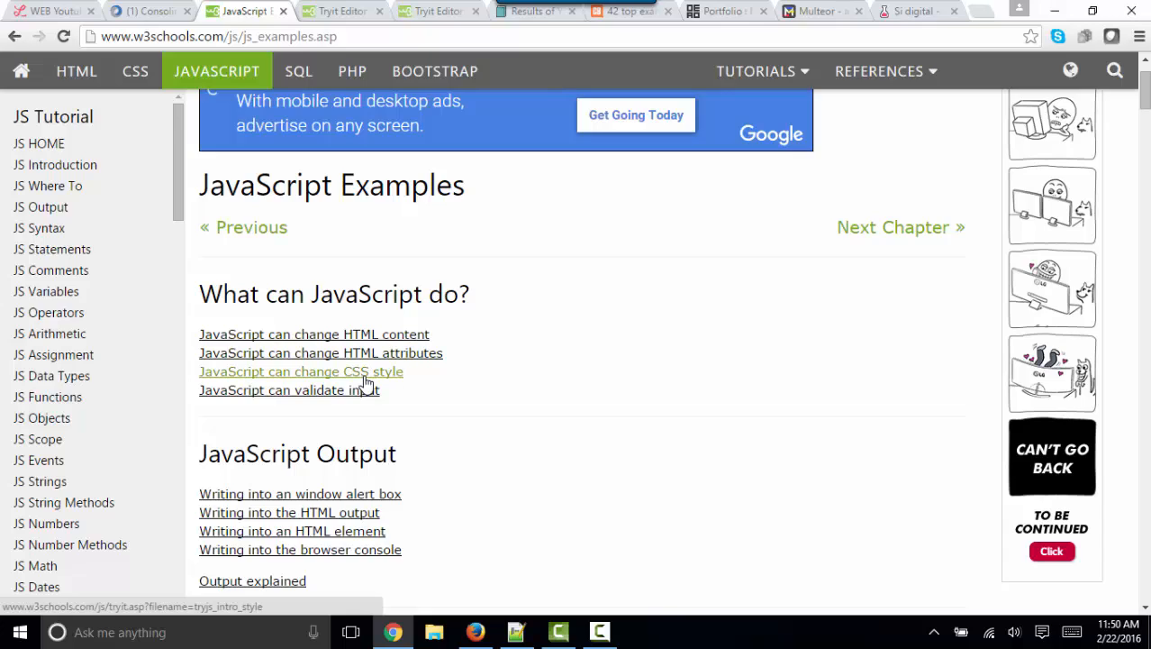
# Run the change-CSS-style demo turning the paragraph red and larger, then return to the Examples list
pyautogui.click(299, 372)
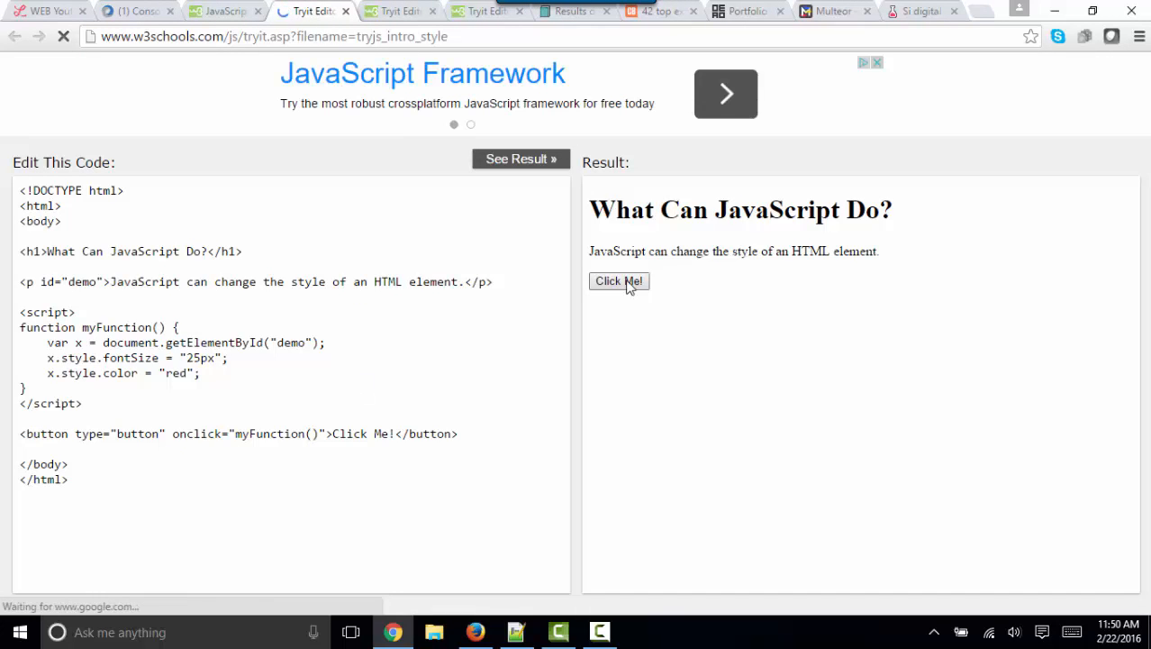
pyautogui.click(620, 281)
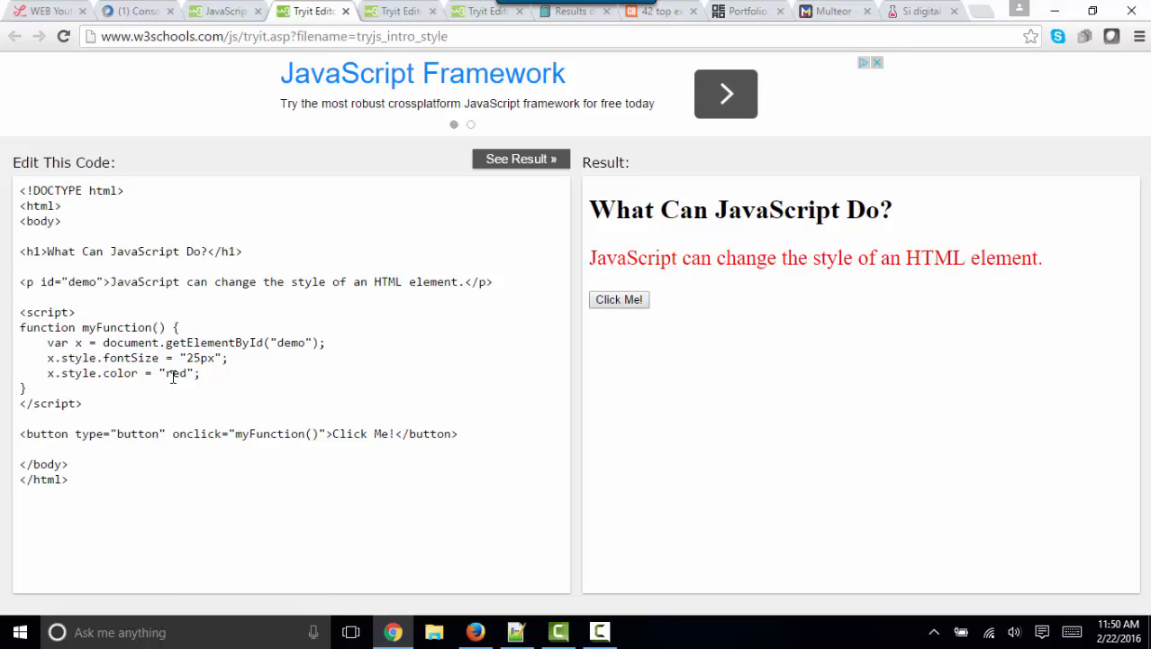
pyautogui.moveTo(20, 328); pyautogui.dragTo(22, 388)
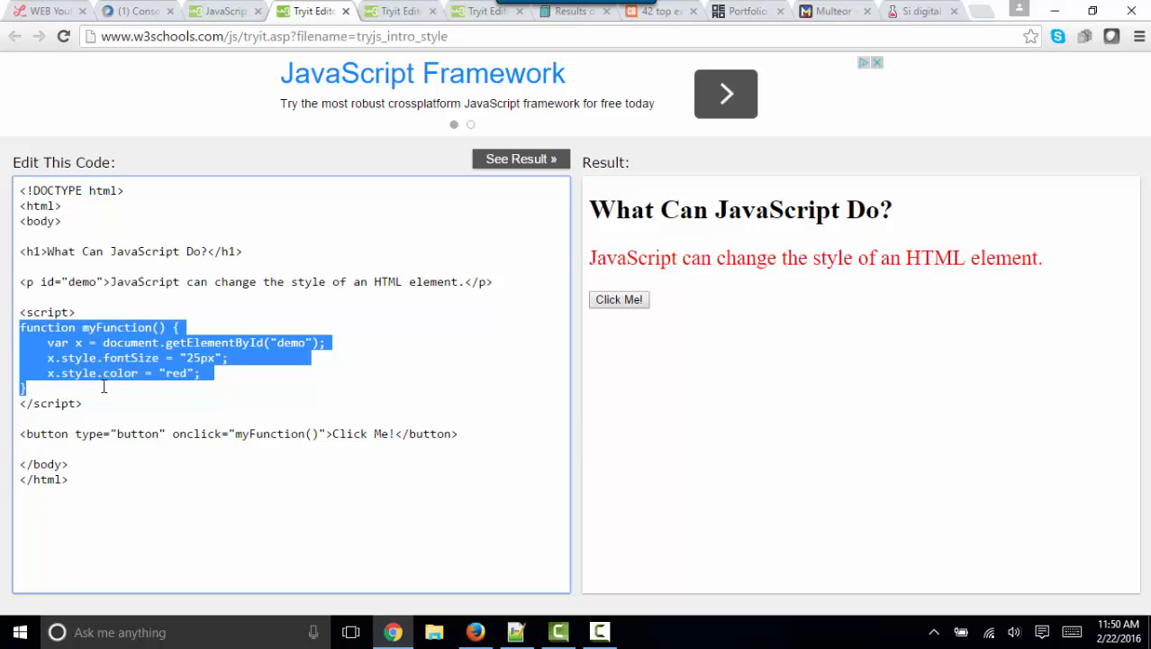
pyautogui.click(220, 11)
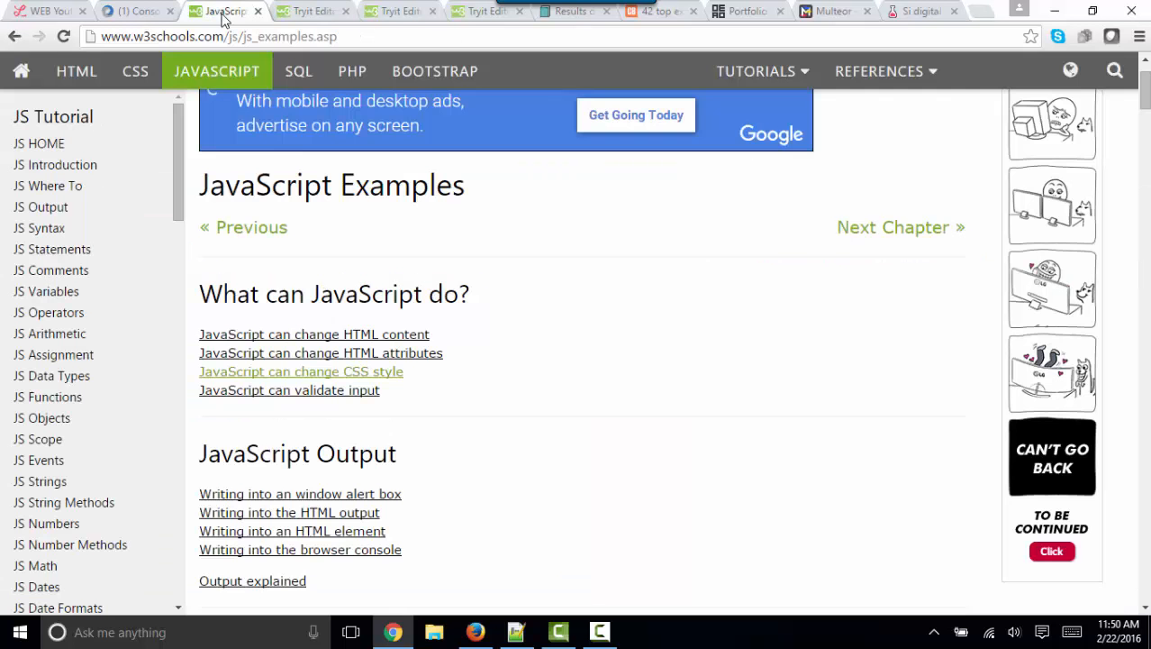
pyautogui.moveTo(306, 398)
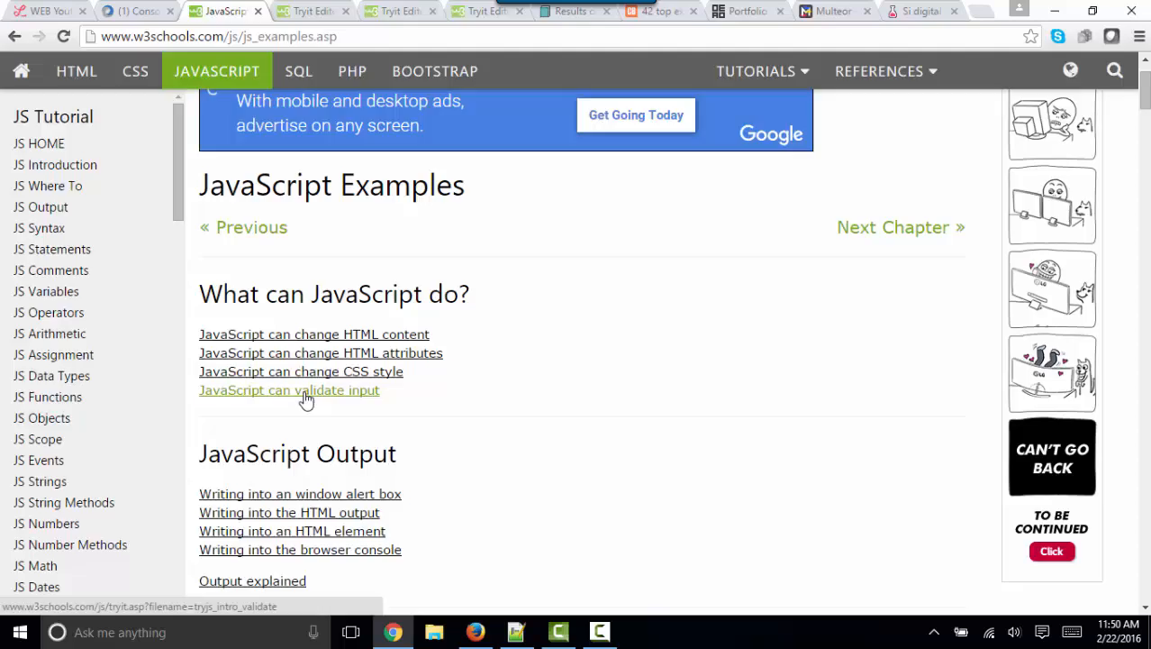
# Validate 5 as Input OK and 20 as Input not valid in the Tryit demo
pyautogui.click(288, 389)
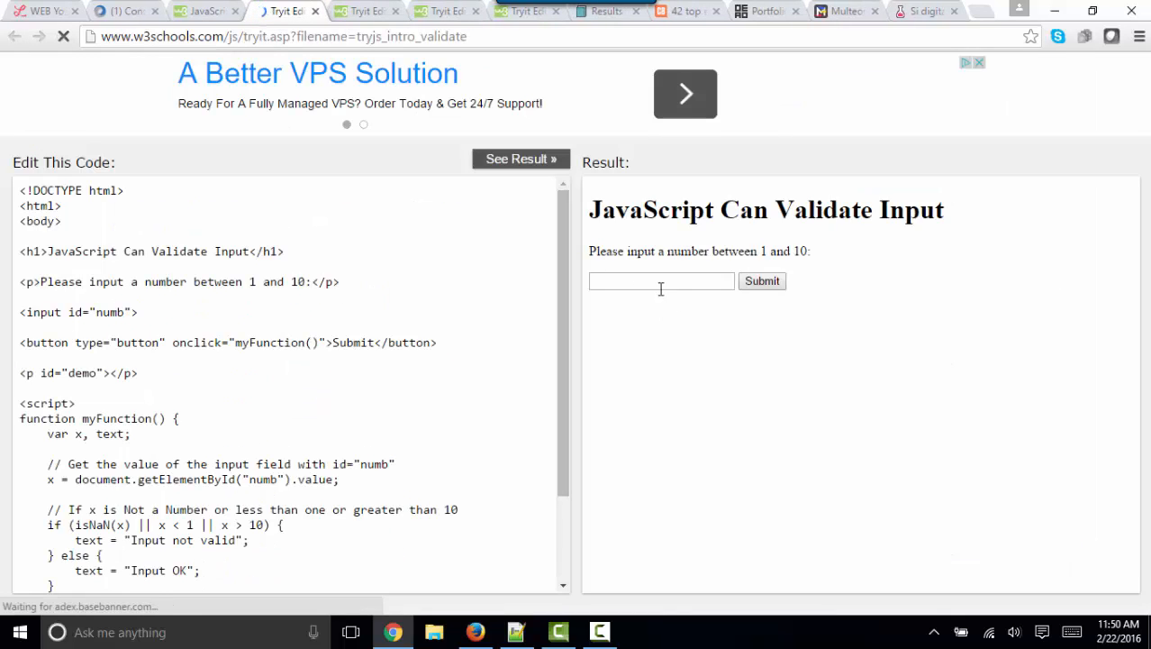
pyautogui.click(661, 281)
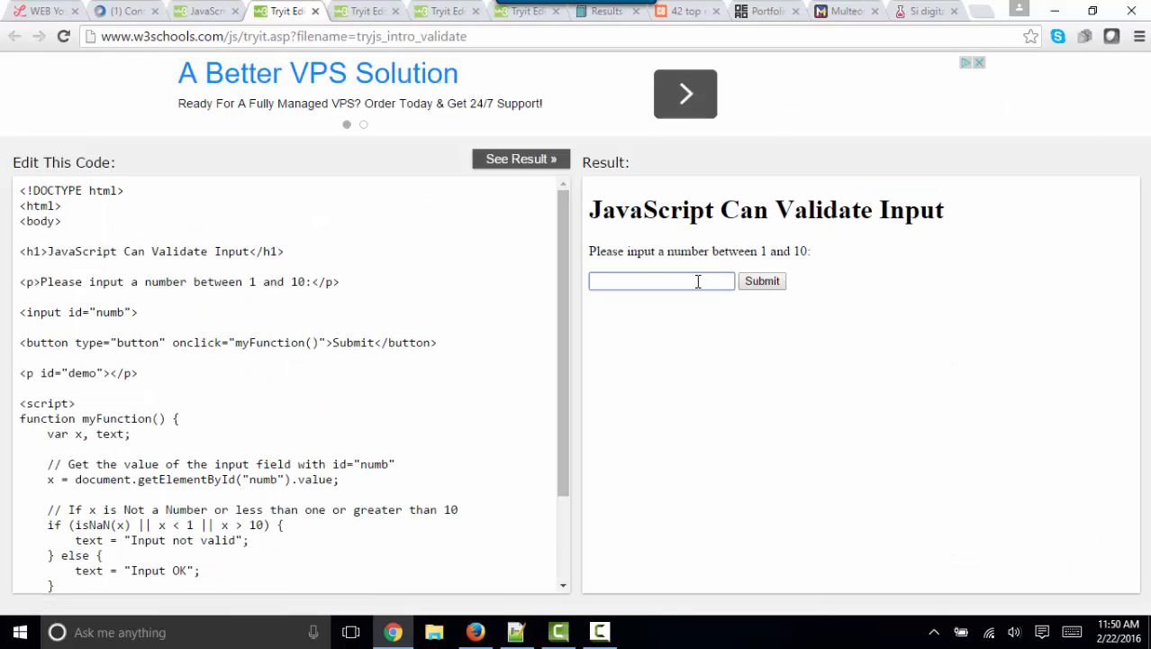
pyautogui.click(760, 281)
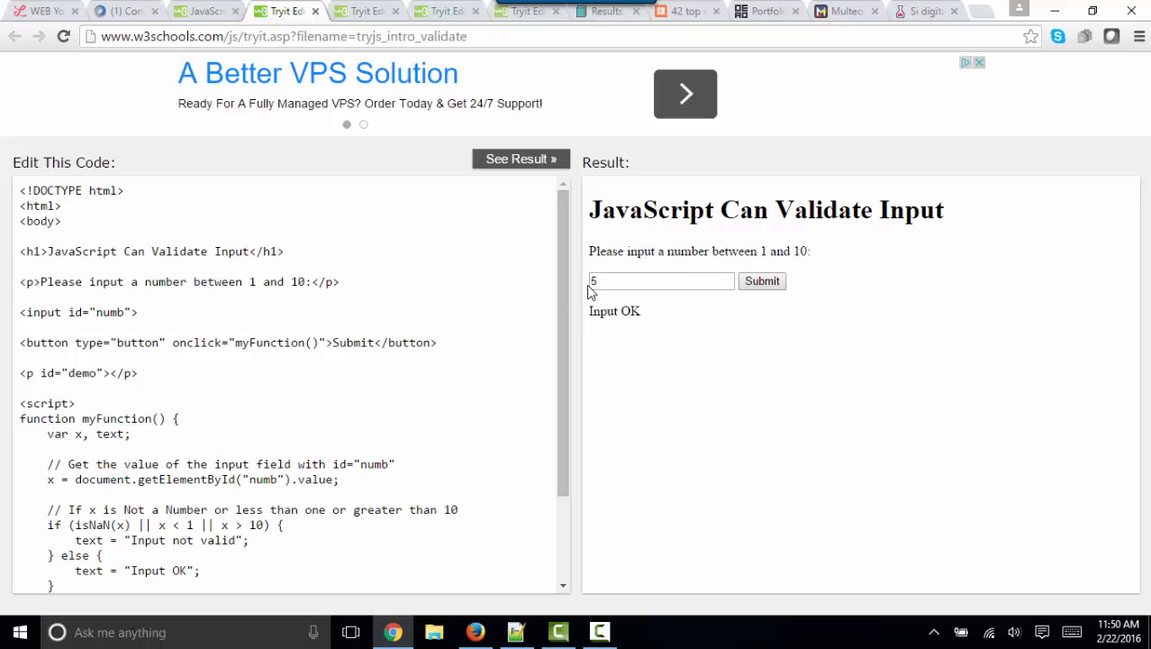
pyautogui.click(661, 281)
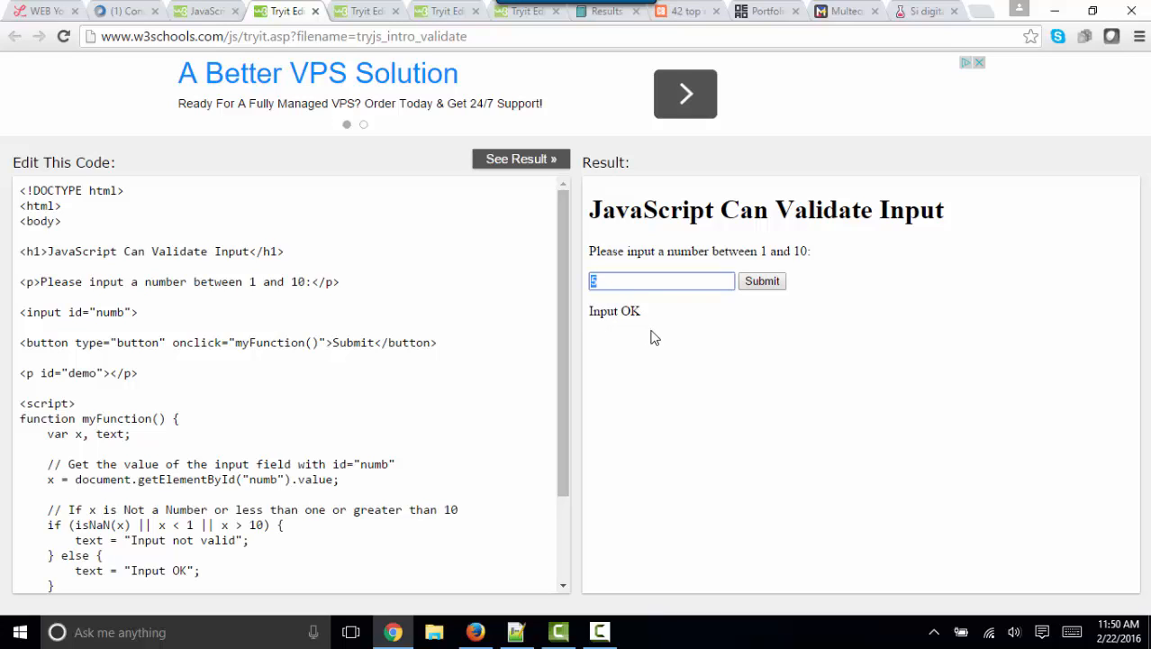
pyautogui.write('2')
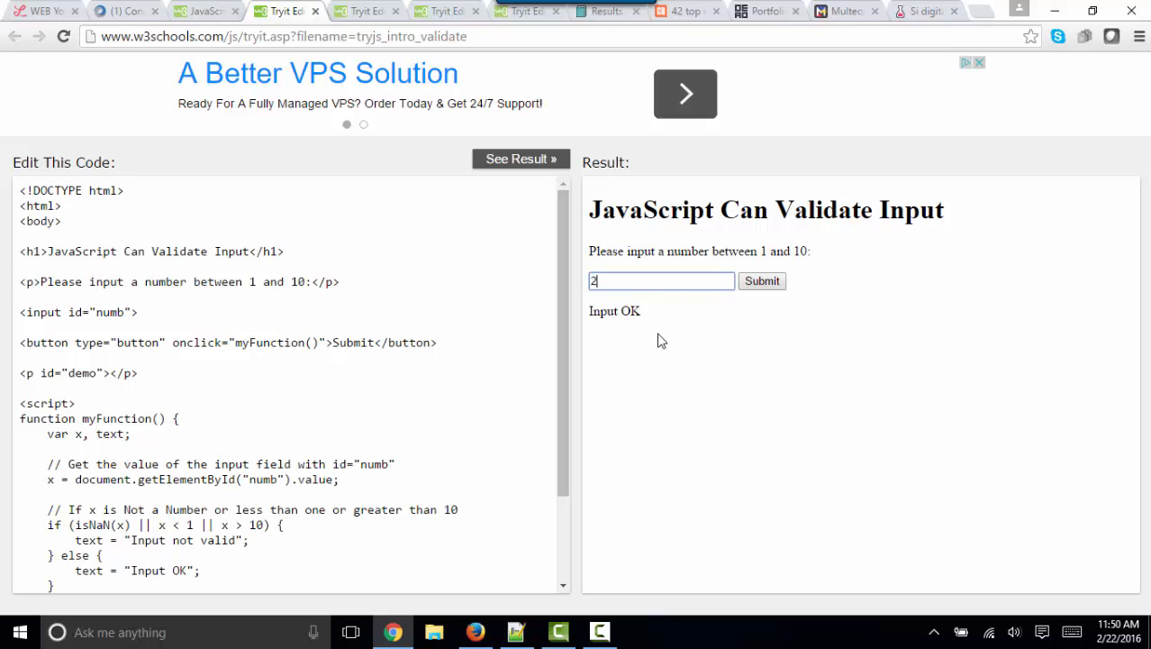
pyautogui.click(761, 281)
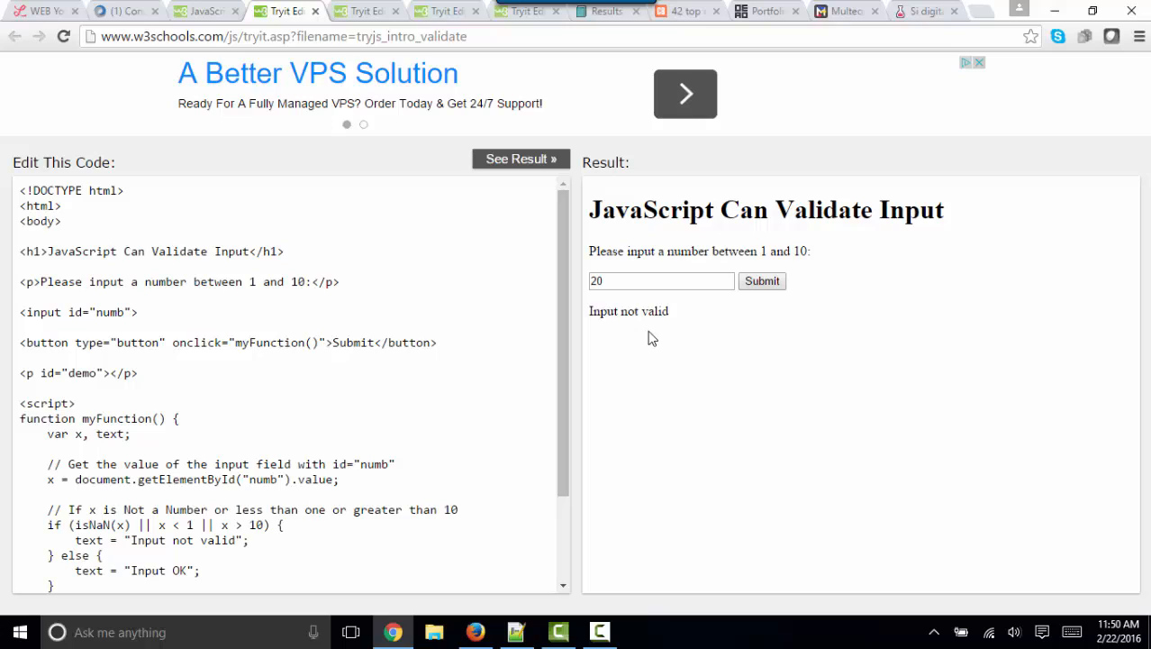
pyautogui.moveTo(267, 360)
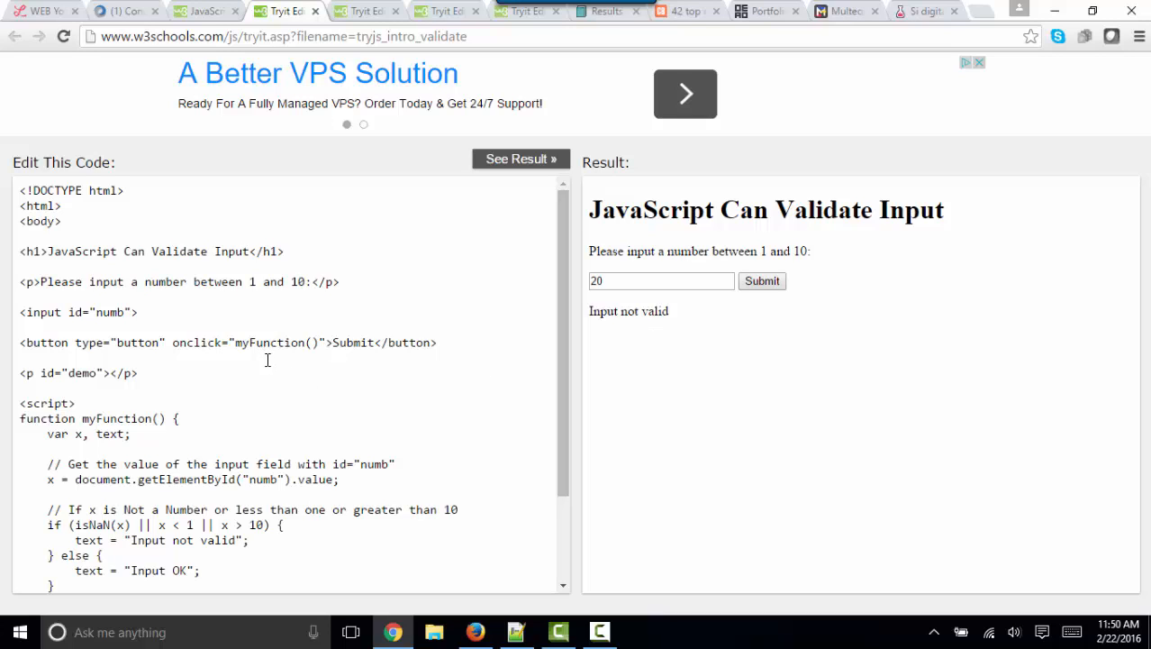
# Rerun the validation demo with See Result to reset its output
pyautogui.click(141, 312)
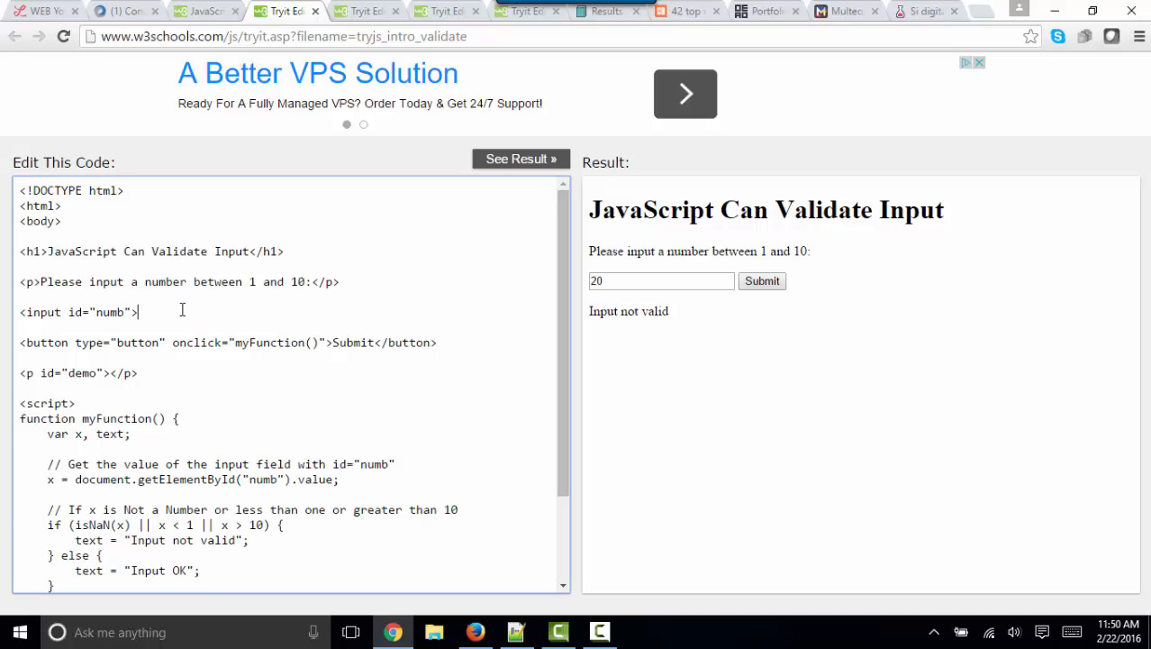
pyautogui.click(519, 158)
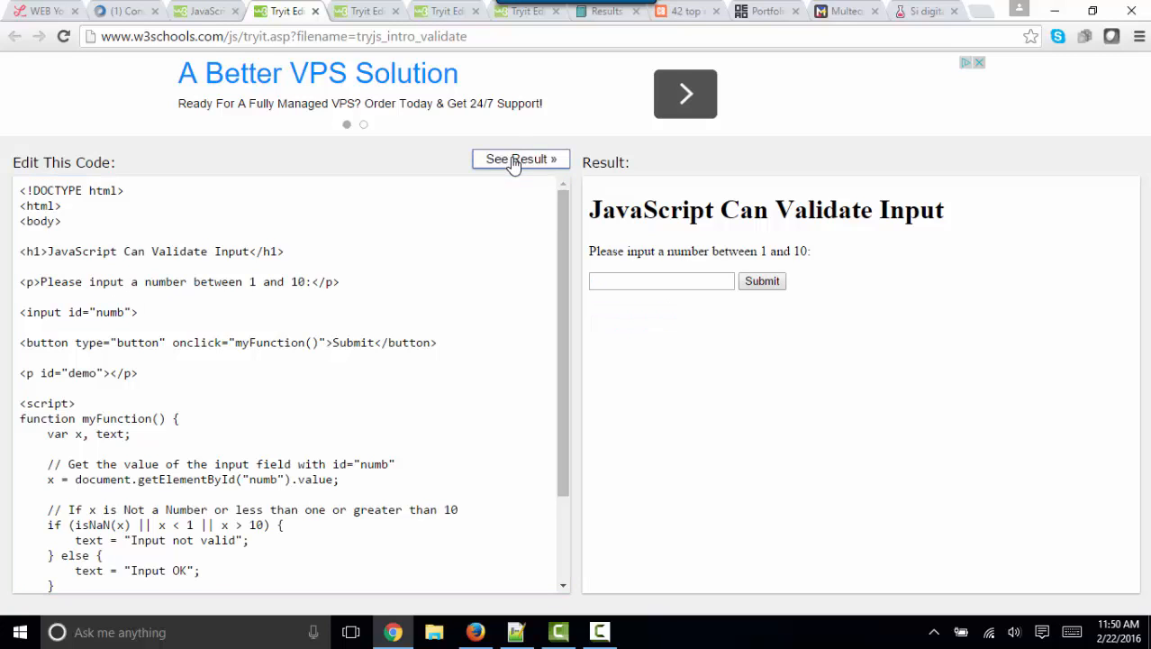
pyautogui.click(662, 281)
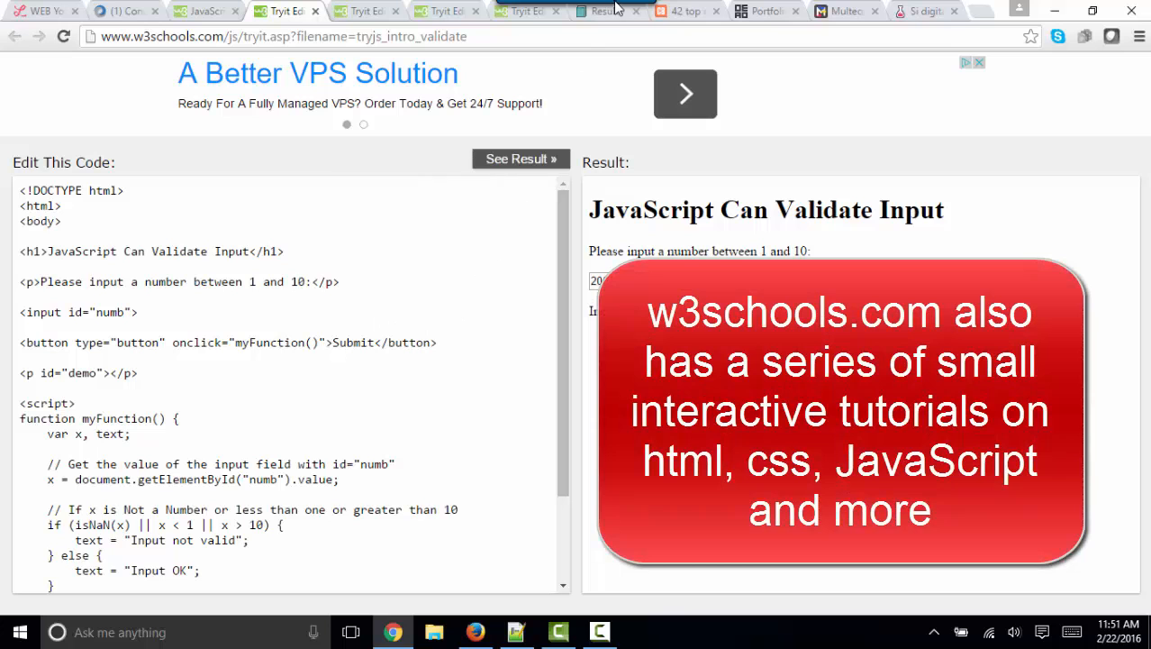
pyautogui.moveTo(609, 11)
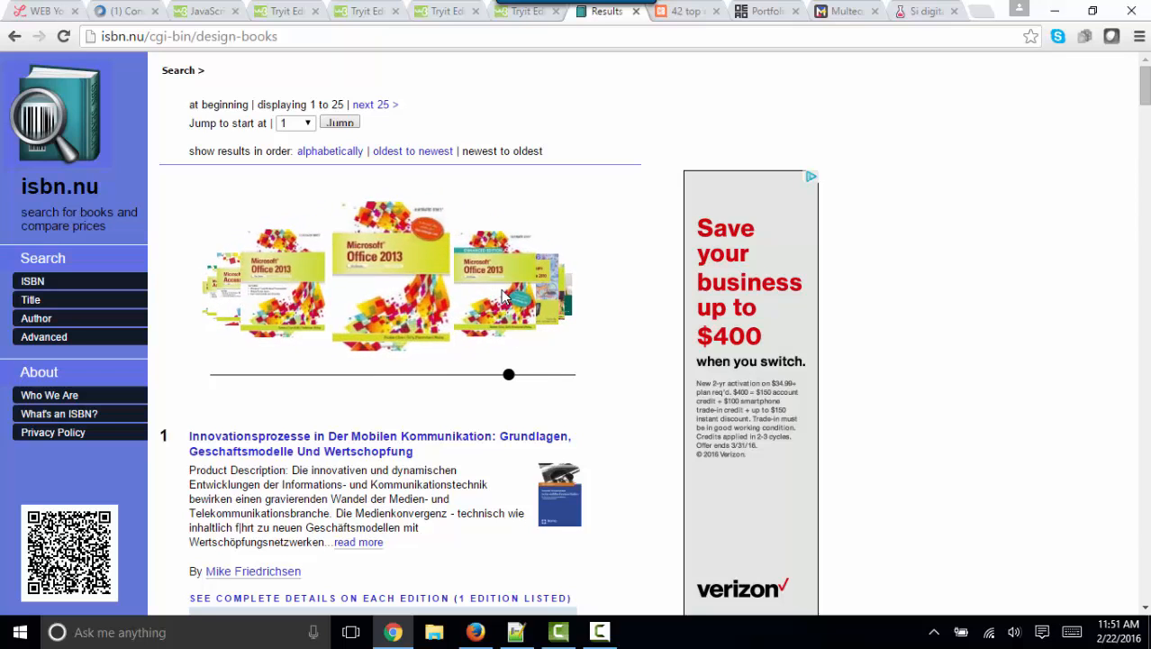
# Bring up the Creative Bloq '42 top examples of JavaScript' article
pyautogui.click(687, 11)
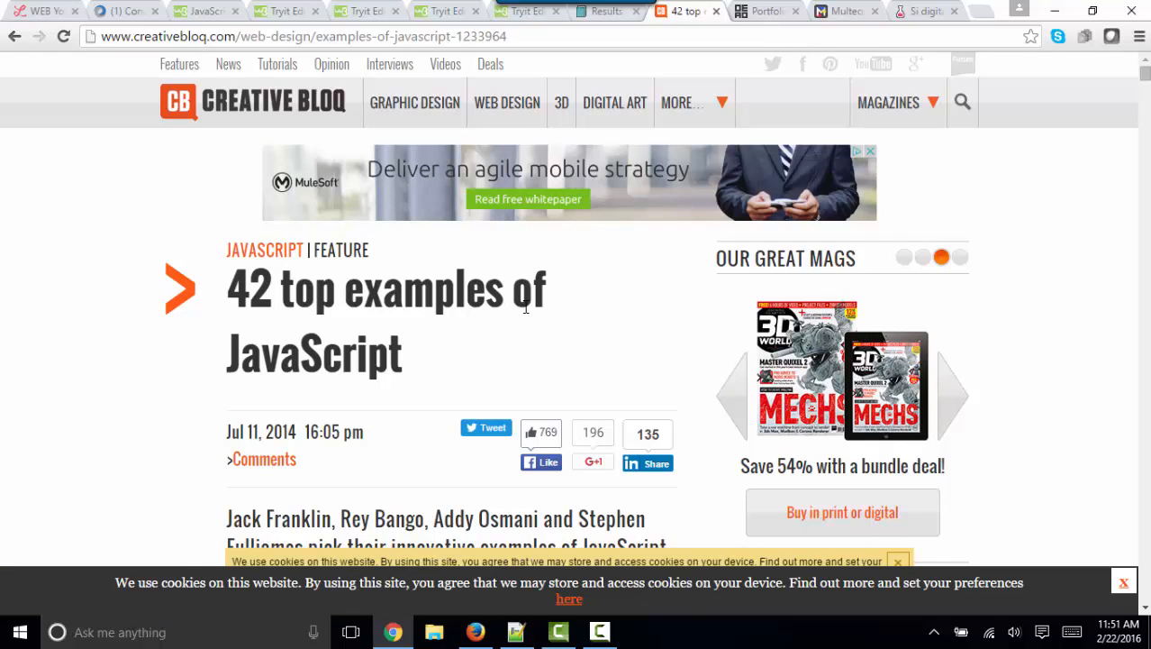
# Show the Mike Kus portfolio site and its grid of project tiles
pyautogui.click(765, 10)
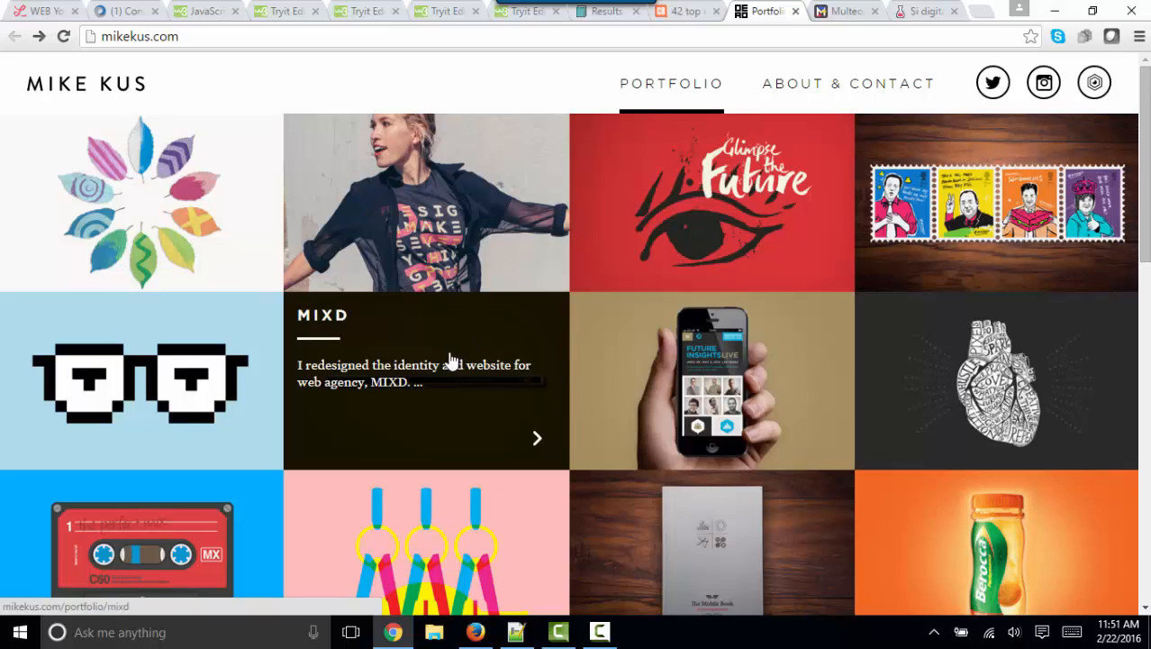
pyautogui.moveTo(220, 359)
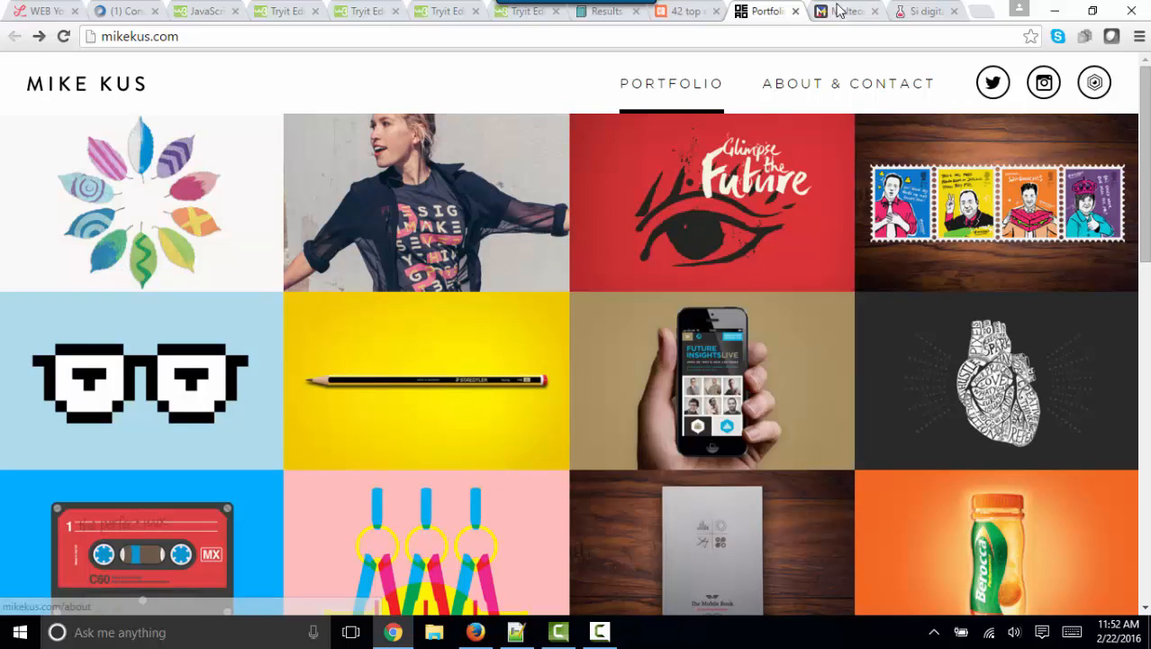
# Show the Multeor multiplayer webgame landing page
pyautogui.click(844, 11)
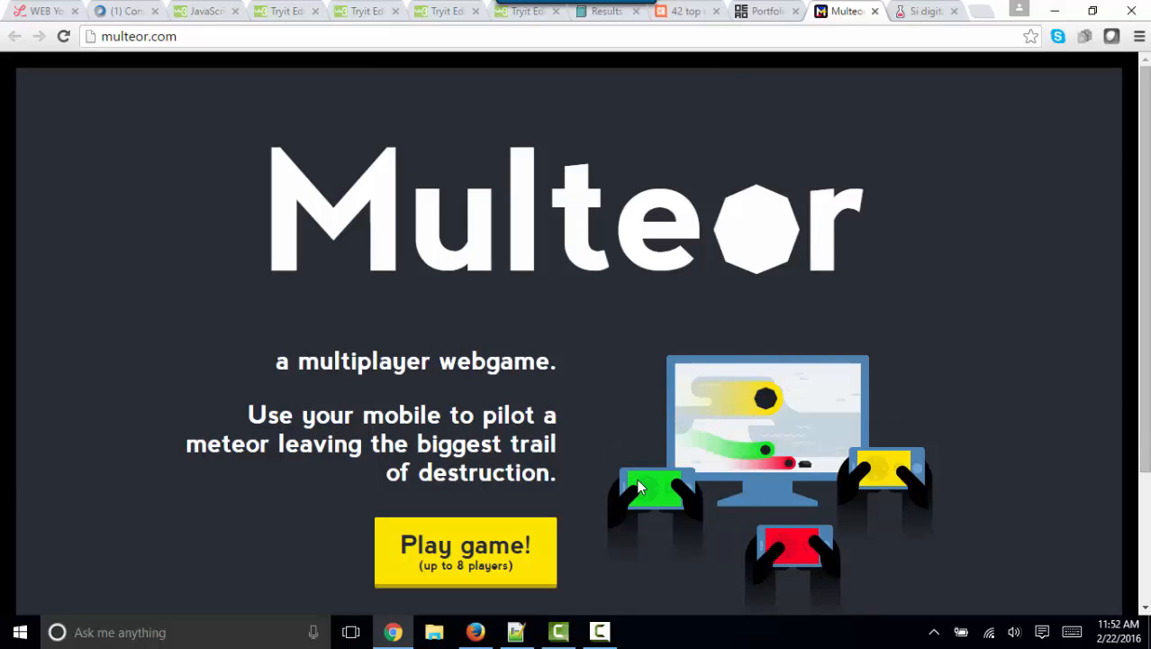
pyautogui.moveTo(801, 514)
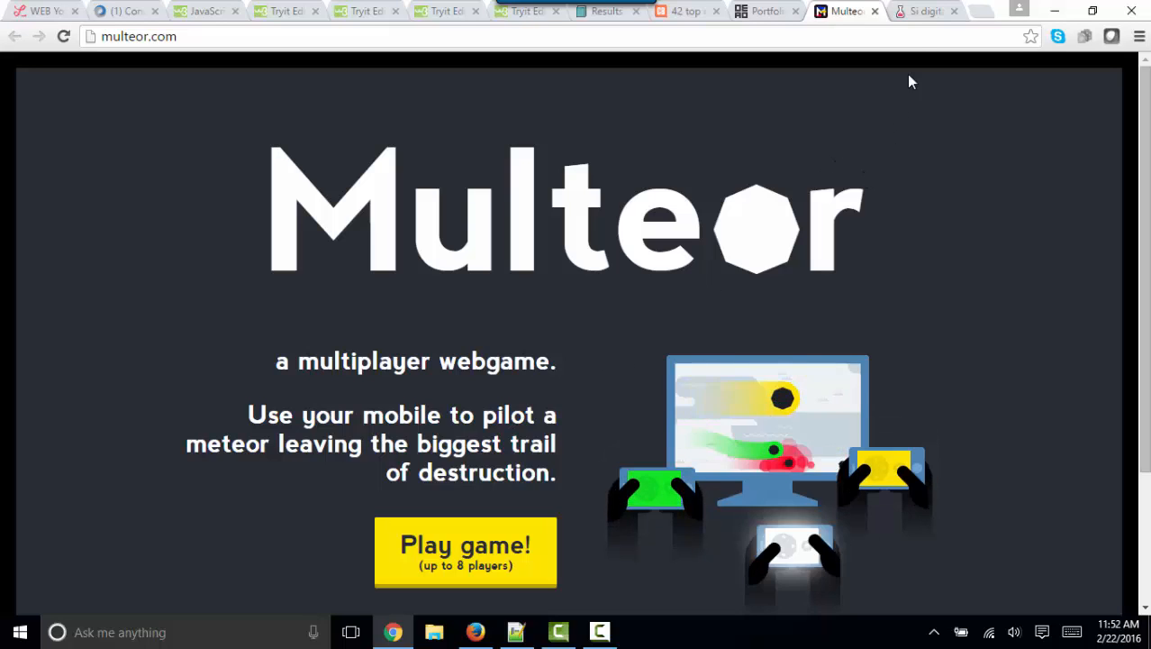
# Return to the top of the Si digital homepage and reload it to replay the intro animation
pyautogui.click(919, 11)
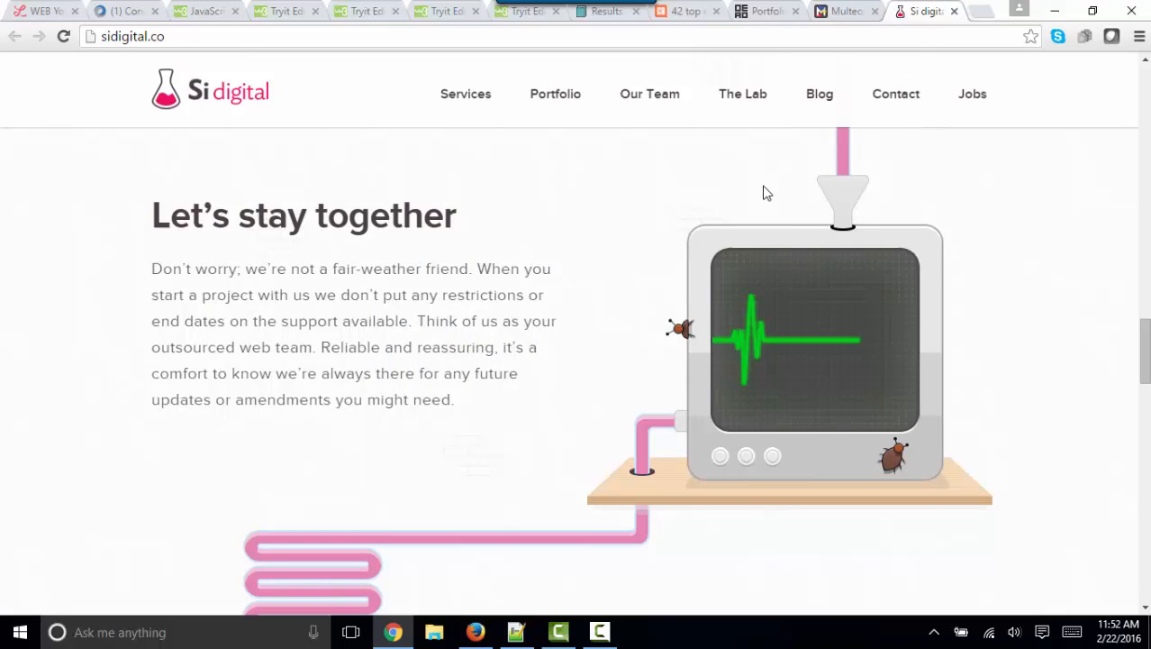
pyautogui.scroll(3)
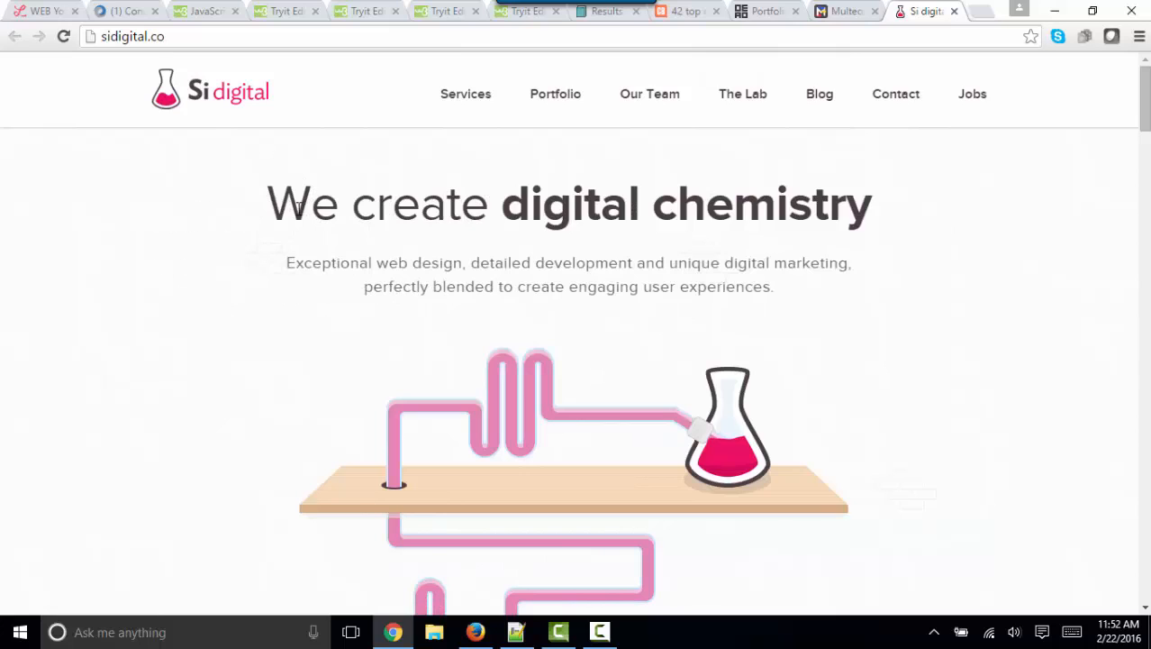
pyautogui.click(63, 36)
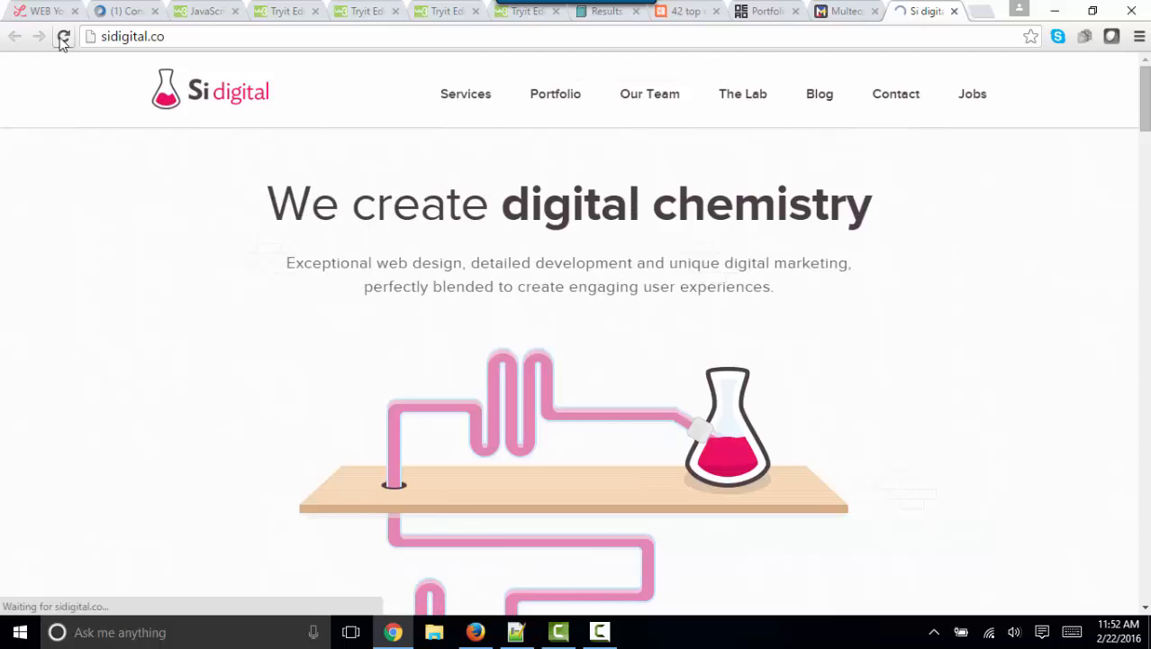
pyautogui.click(63, 36)
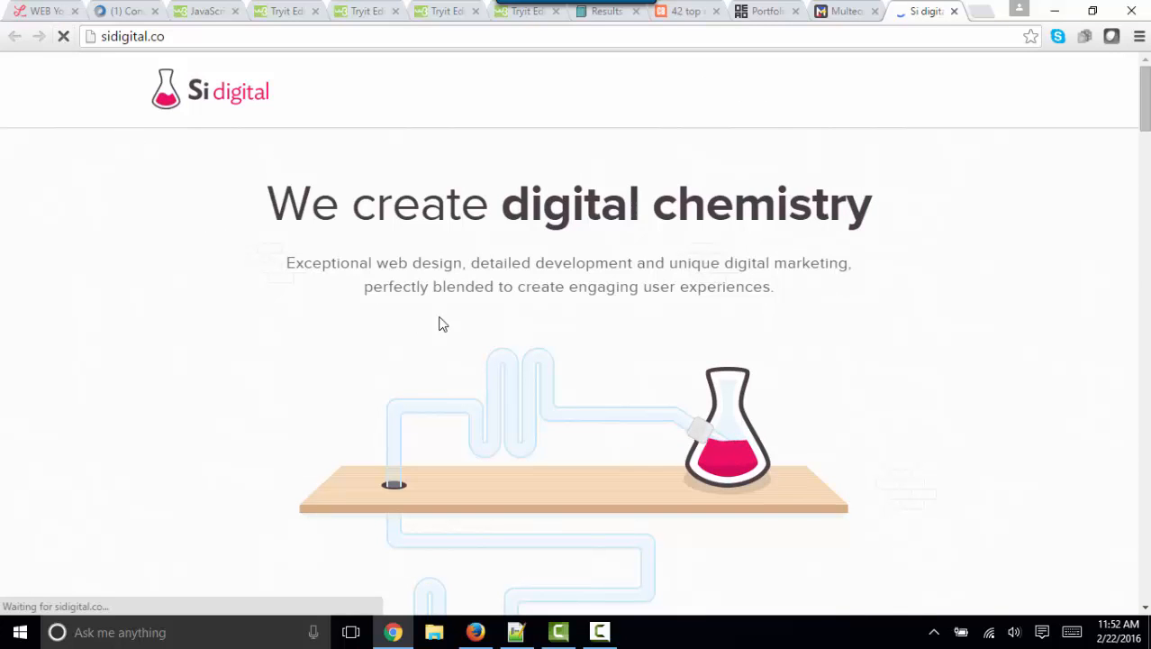